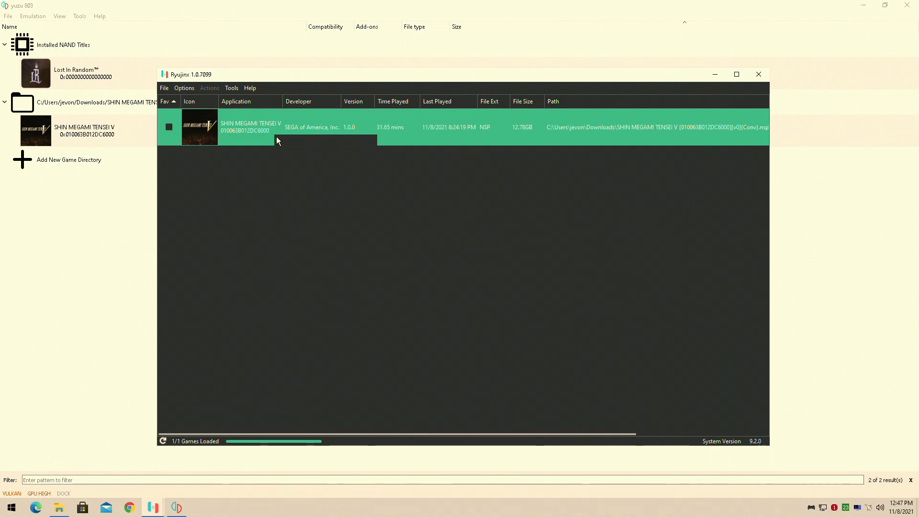
- Open the Shin Megami Tensei V context menu in Ryujinx's game list
right_click(276, 128)
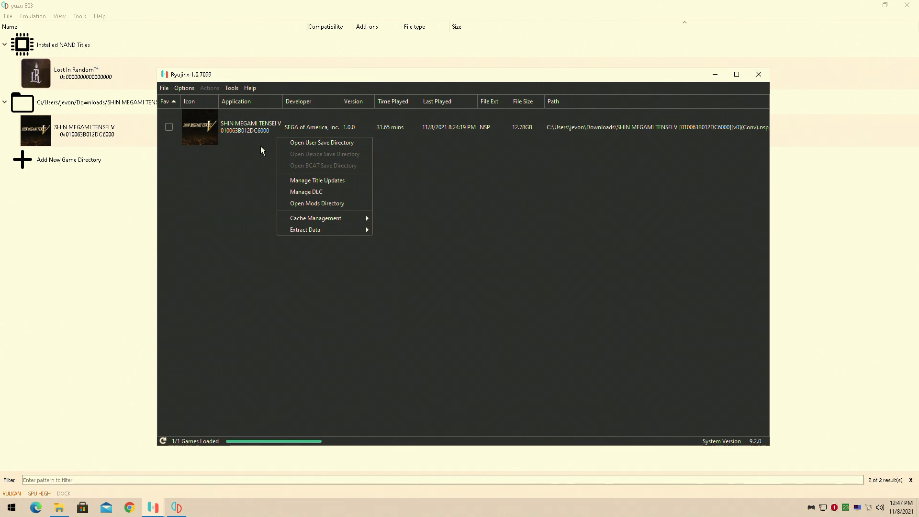
mouse_move(268, 150)
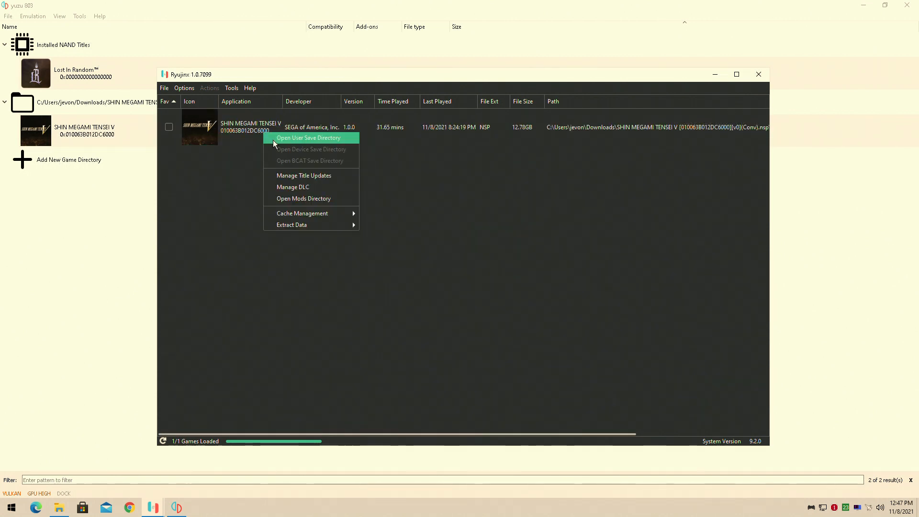
- Copy GameSave00 and SysSave from Ryujinx's user save folder, then open yuzu's save data location
left_click(309, 137)
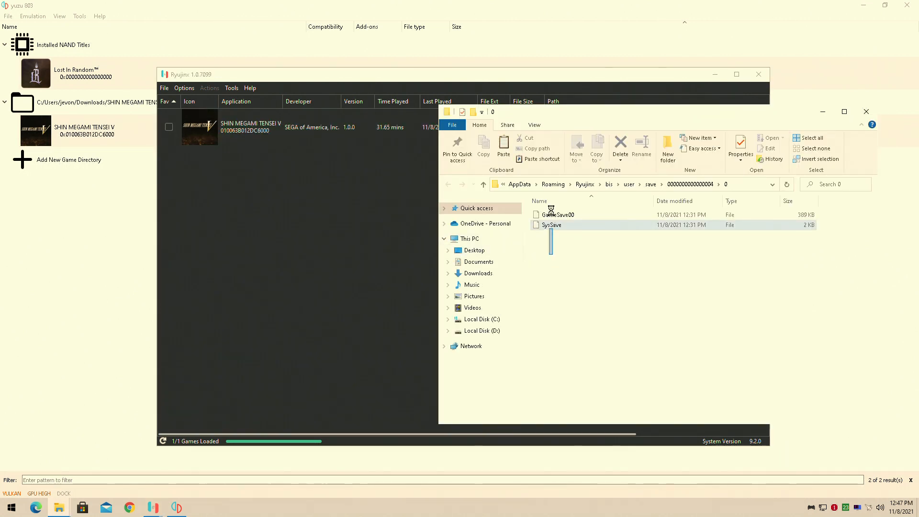
right_click(556, 214)
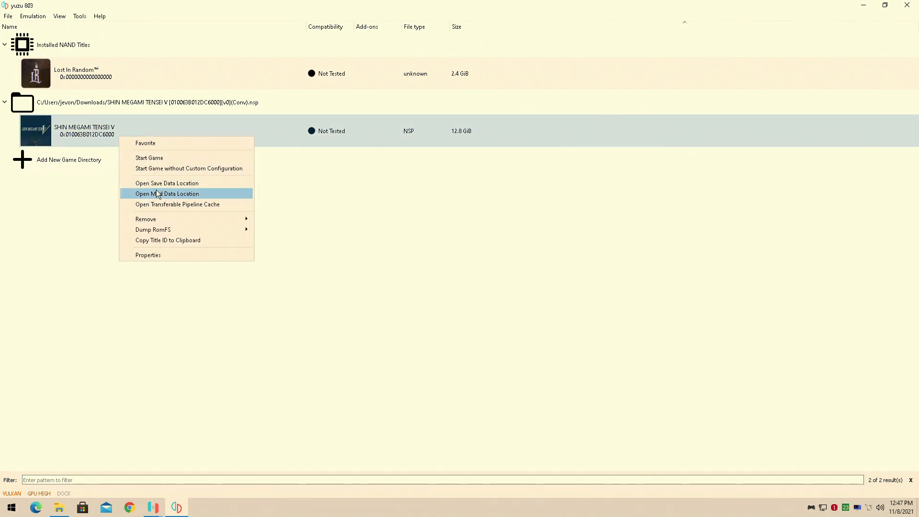
left_click(166, 183)
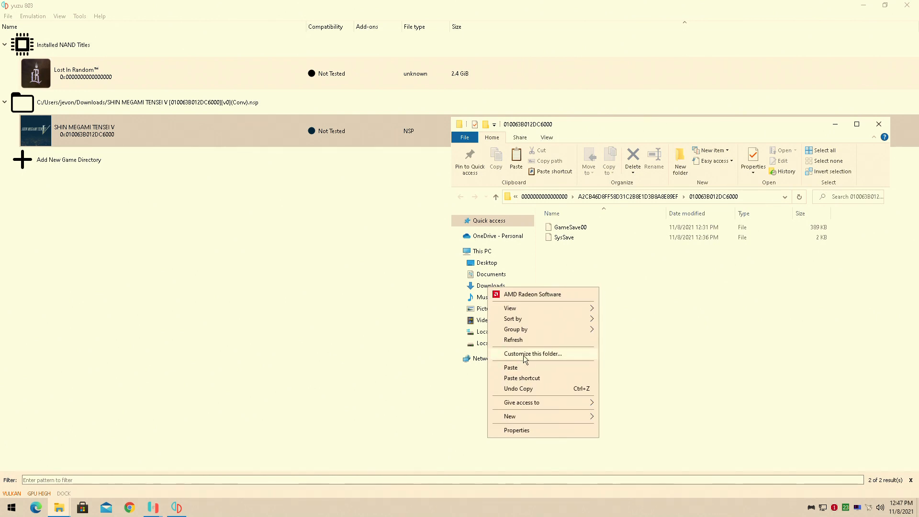
- Paste GameSave00 and SysSave into yuzu's Shin Megami Tensei V save folder
left_click(545, 276)
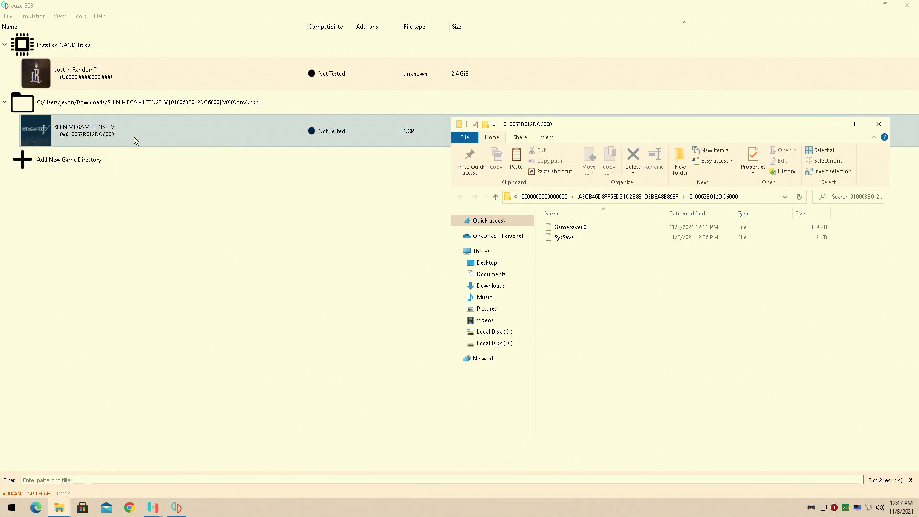
mouse_move(119, 140)
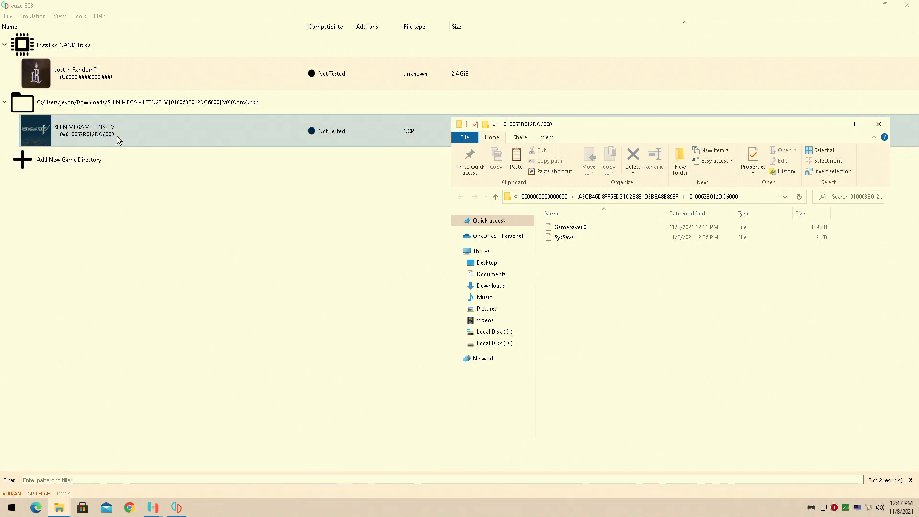